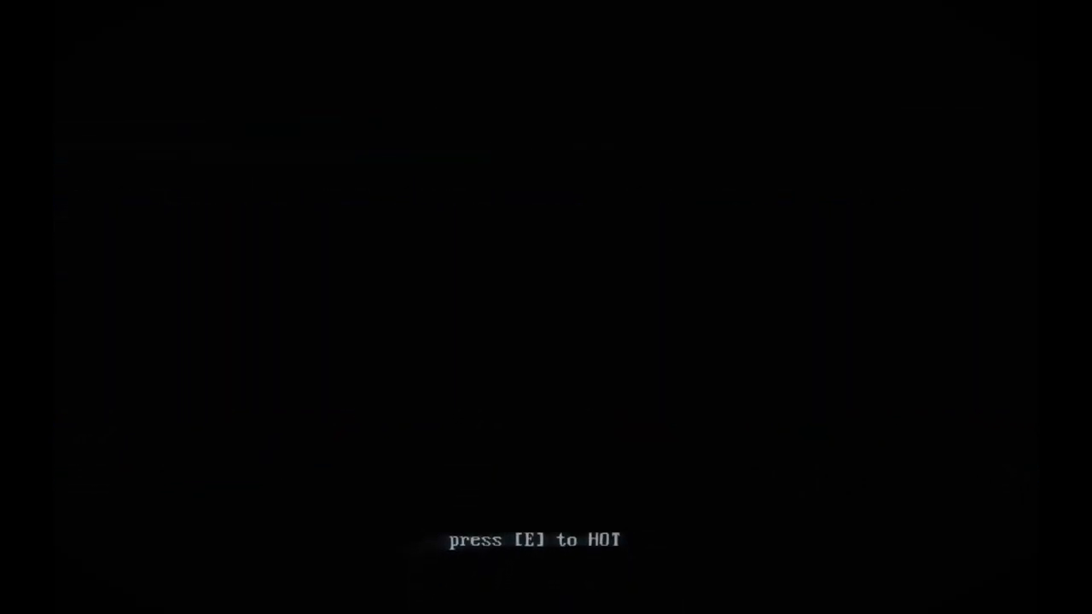
# Step: Start the game, punch the red enemy, grab the pistol and shoot the corridor runner
pyautogui.press('e')
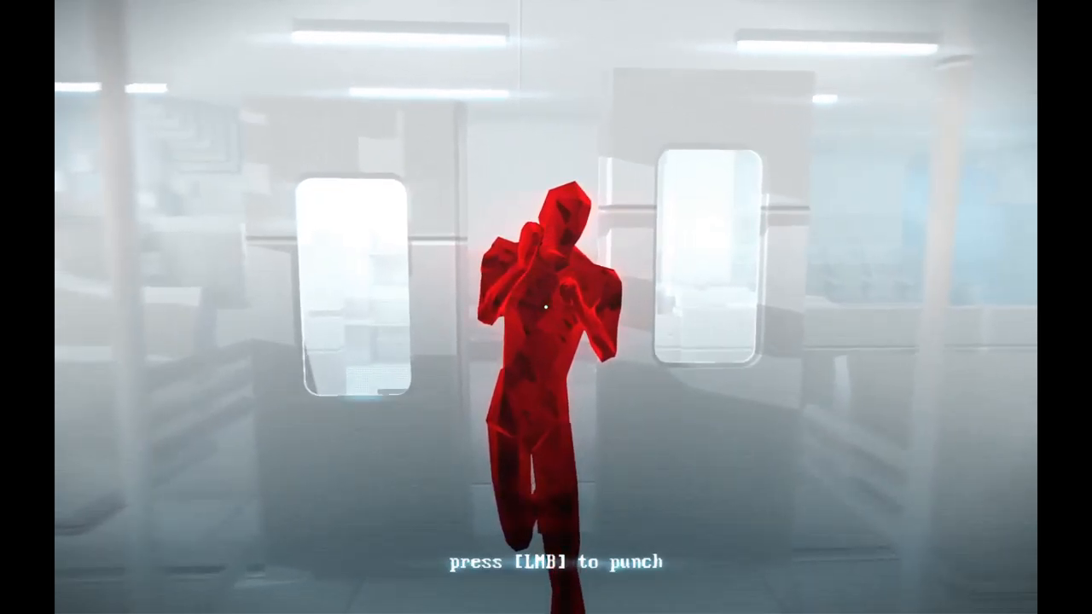
pyautogui.click(545, 307)
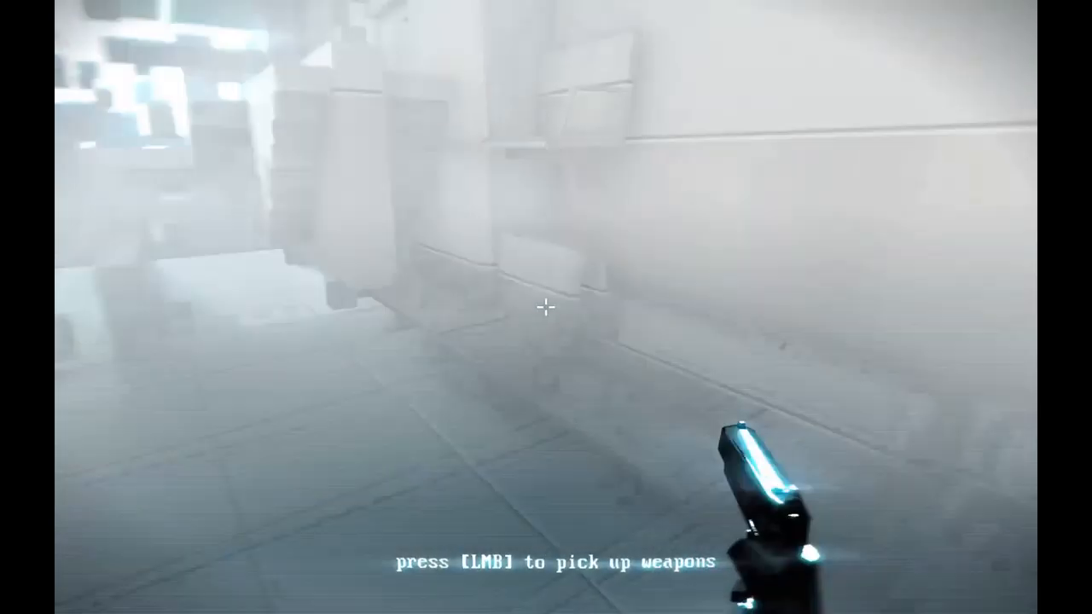
pyautogui.click(546, 310)
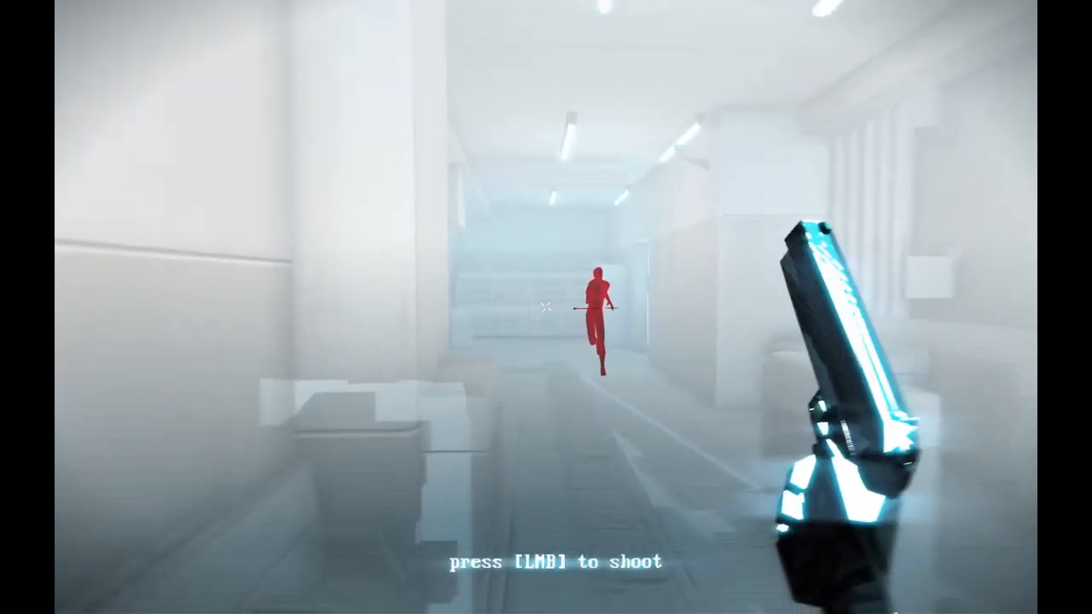
pyautogui.click(546, 307)
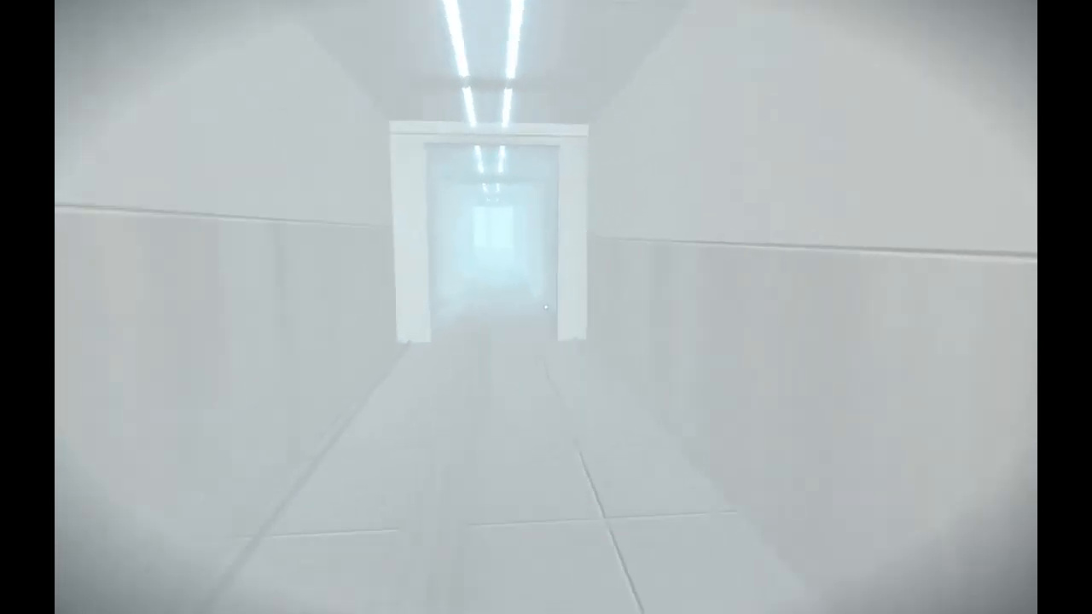
pyautogui.moveTo(546, 307)
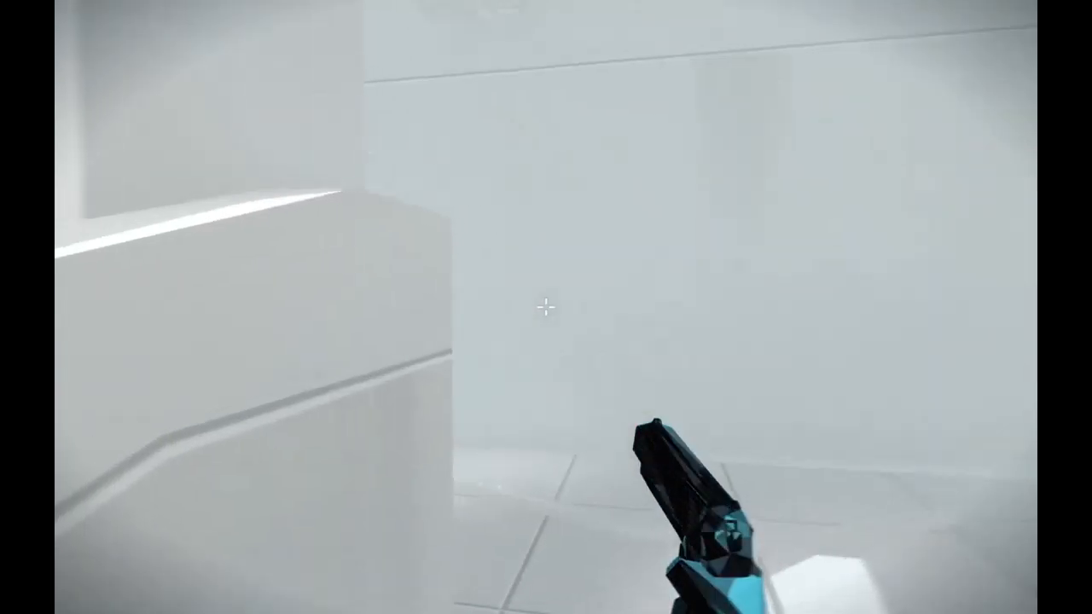
# Step: Fire through the later levels, then bring up the settings menu with F1
pyautogui.click(545, 307)
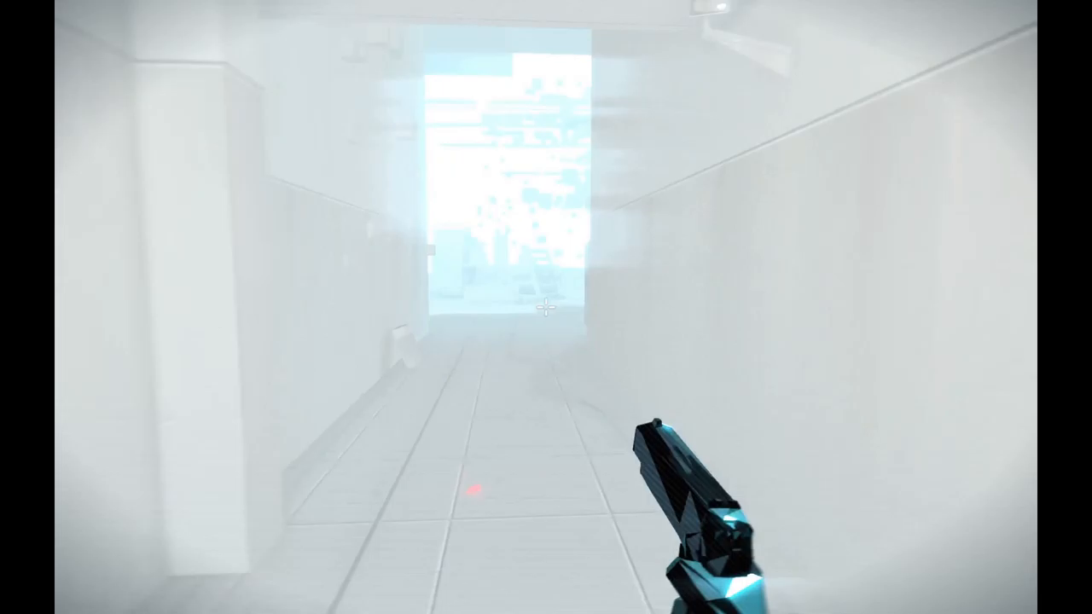
pyautogui.moveTo(545, 307)
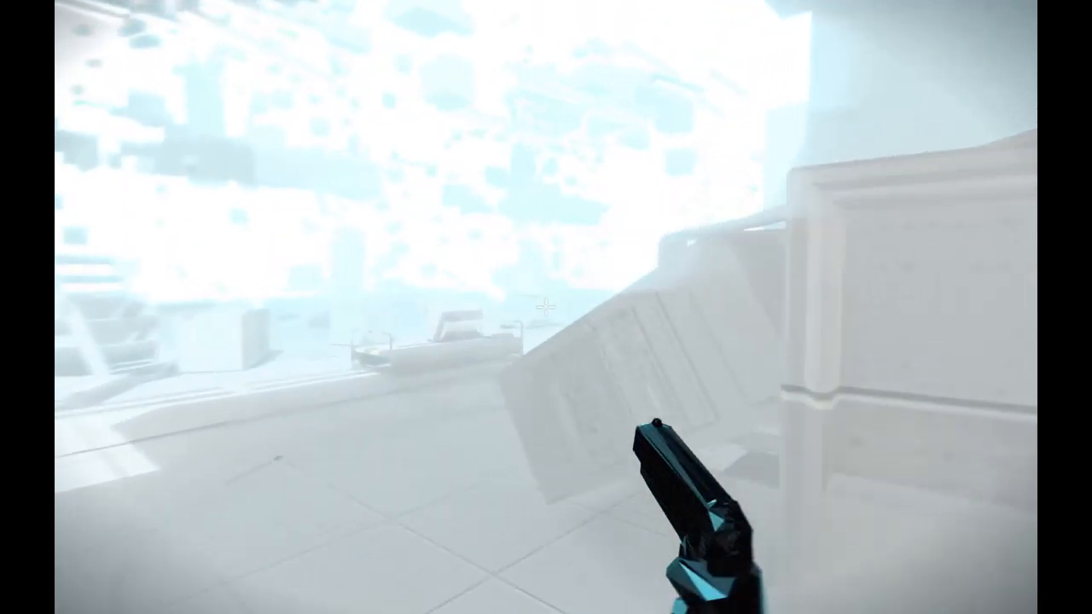
pyautogui.moveTo(546, 307)
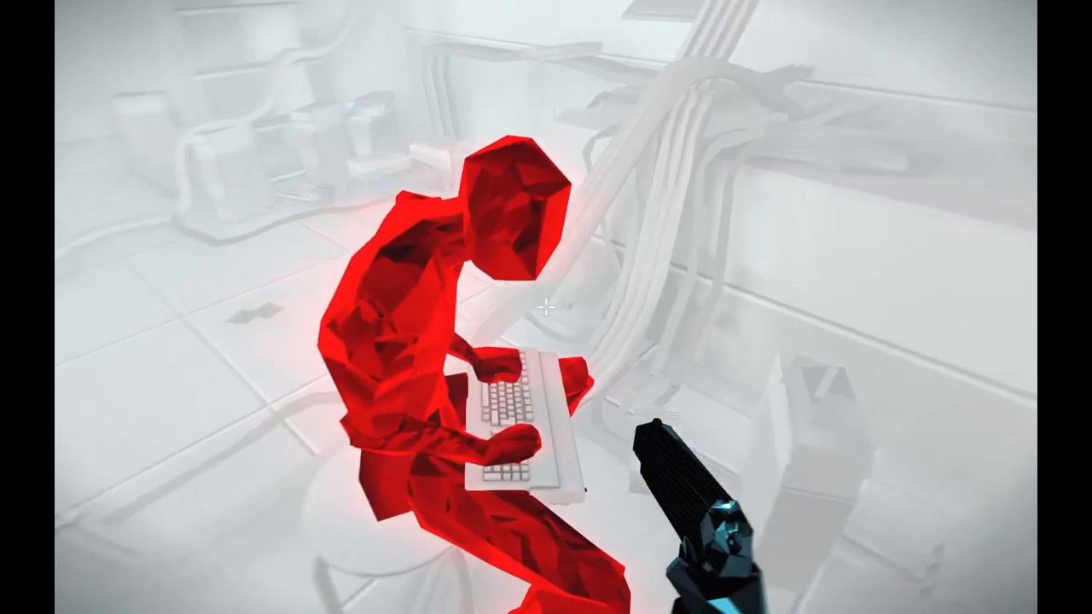
pyautogui.click(546, 307)
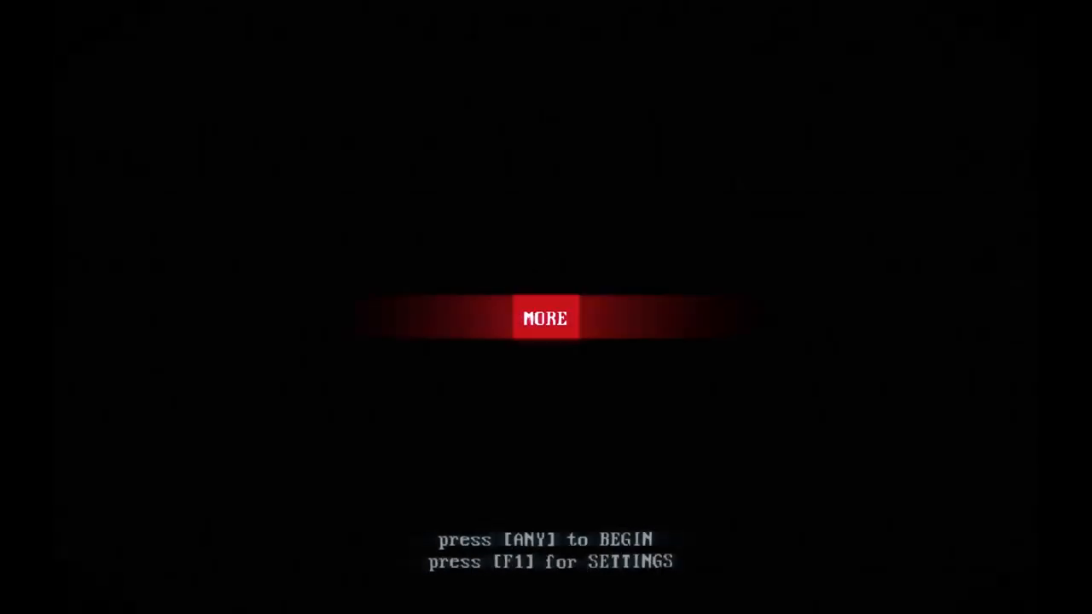
pyautogui.press('f1')
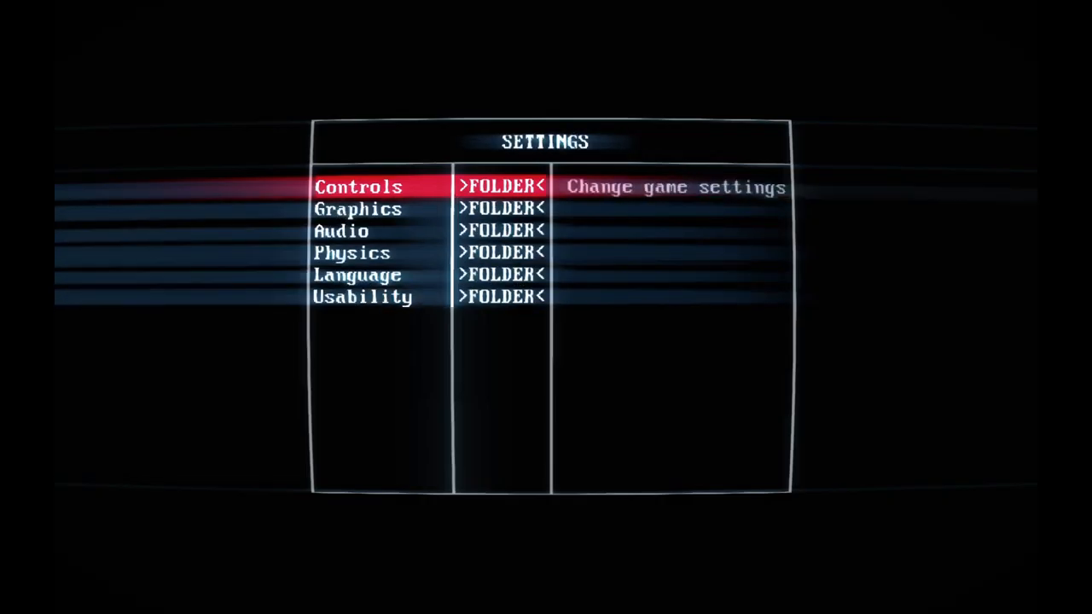